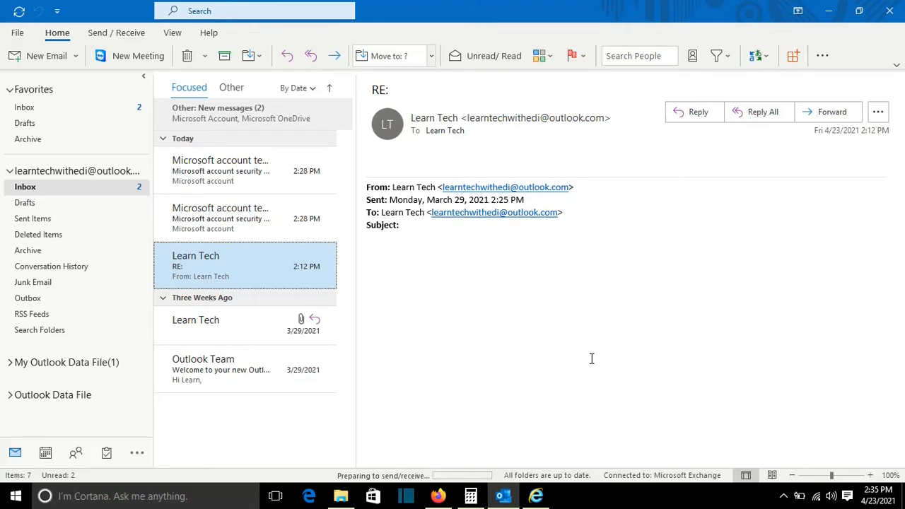
mouse_move(580, 342)
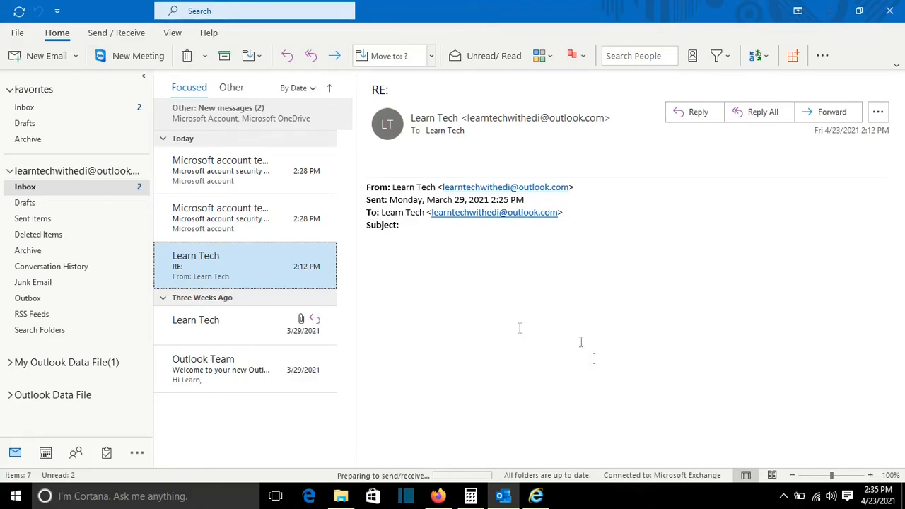
mouse_move(493, 312)
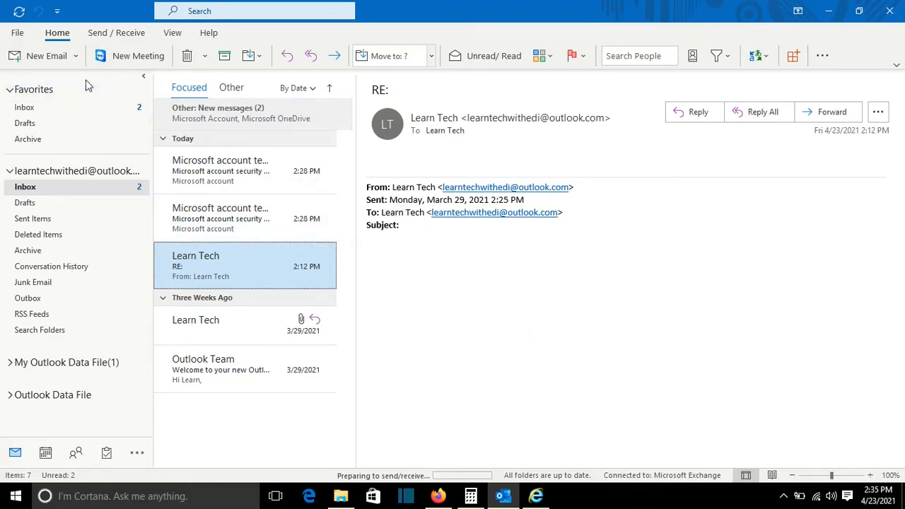
- Open Outlook Options on the Mail category from the File menu
left_click(17, 32)
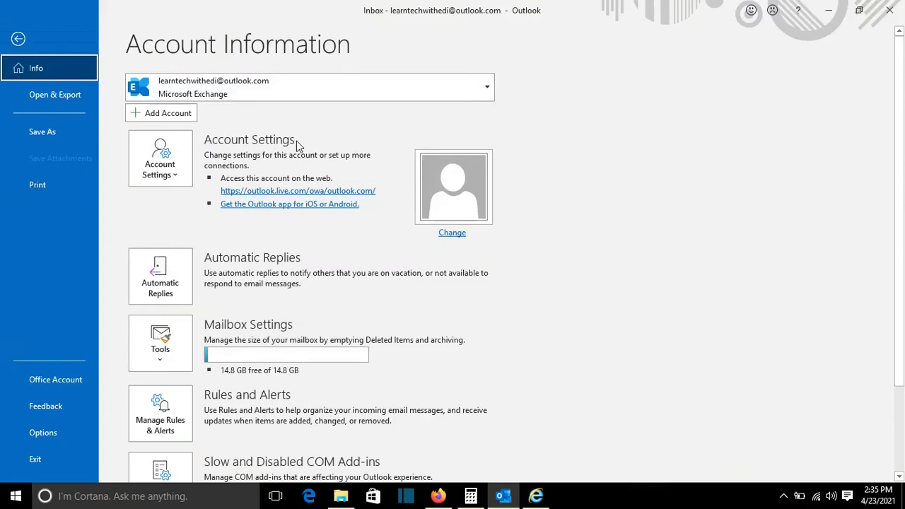
mouse_move(36, 458)
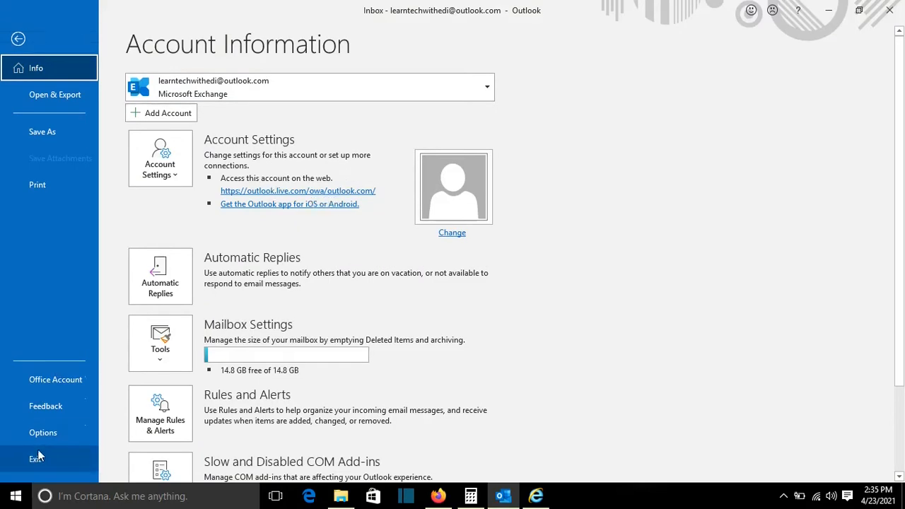
left_click(44, 432)
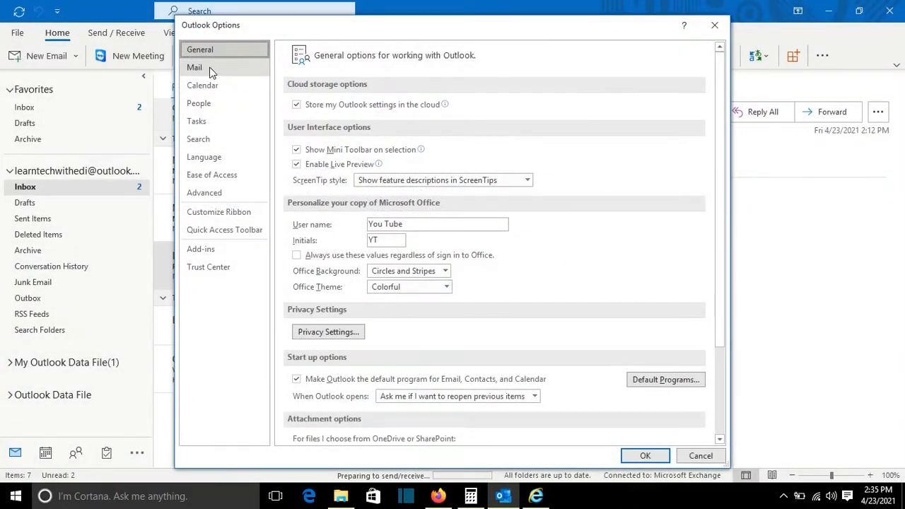
left_click(195, 67)
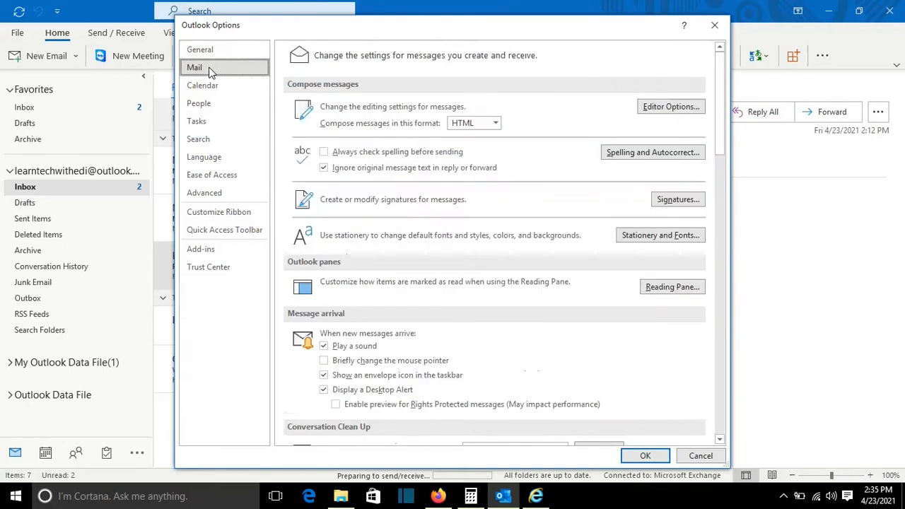
mouse_move(318, 77)
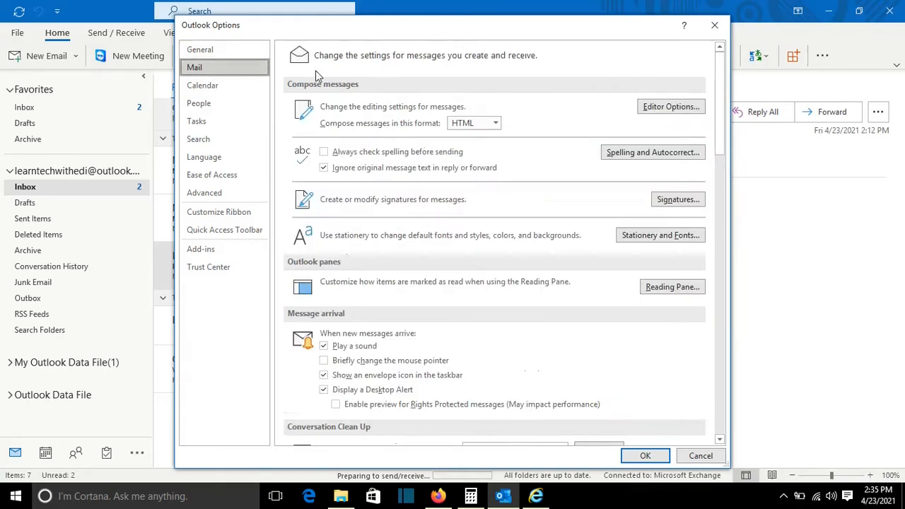
mouse_move(704, 209)
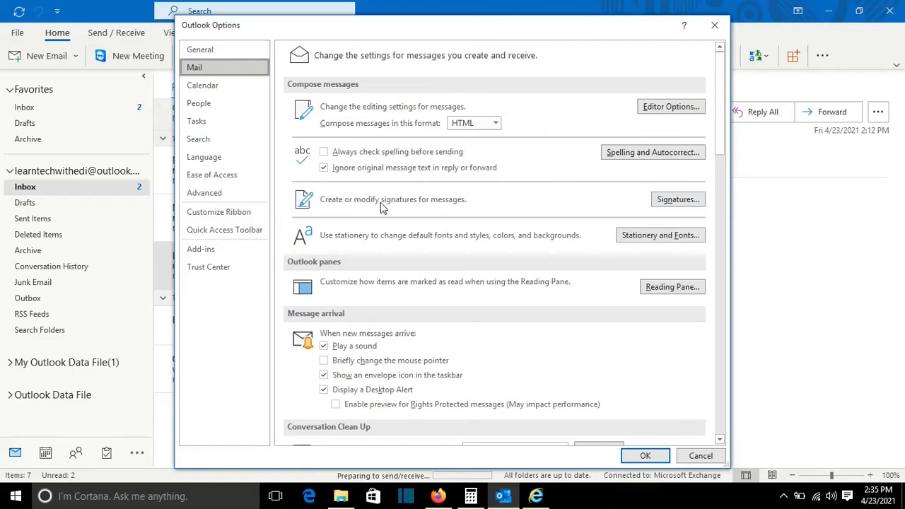
mouse_move(512, 218)
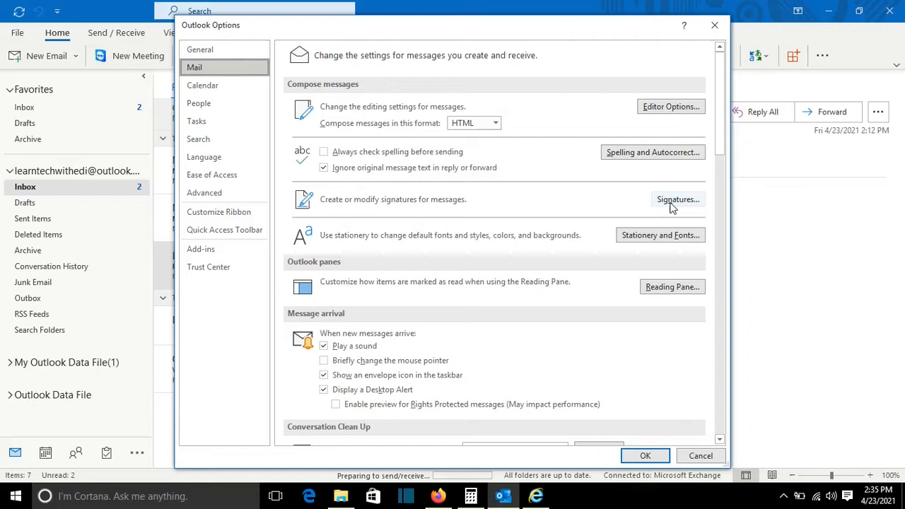
- Open the Signatures and Stationery window from the Mail options
left_click(677, 199)
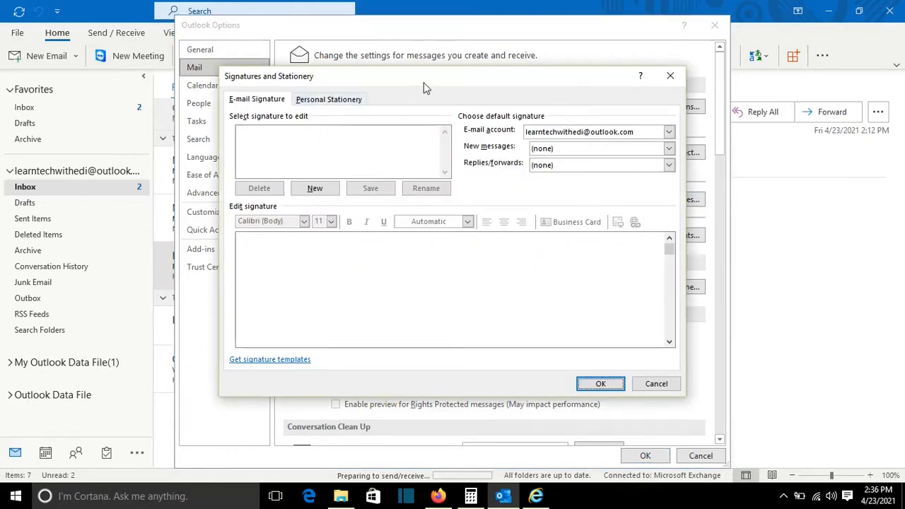
mouse_move(400, 192)
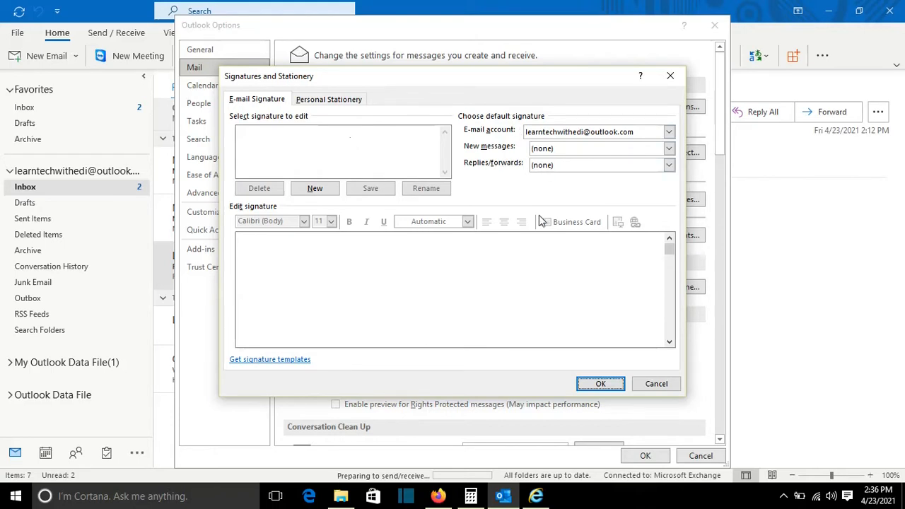
mouse_move(524, 227)
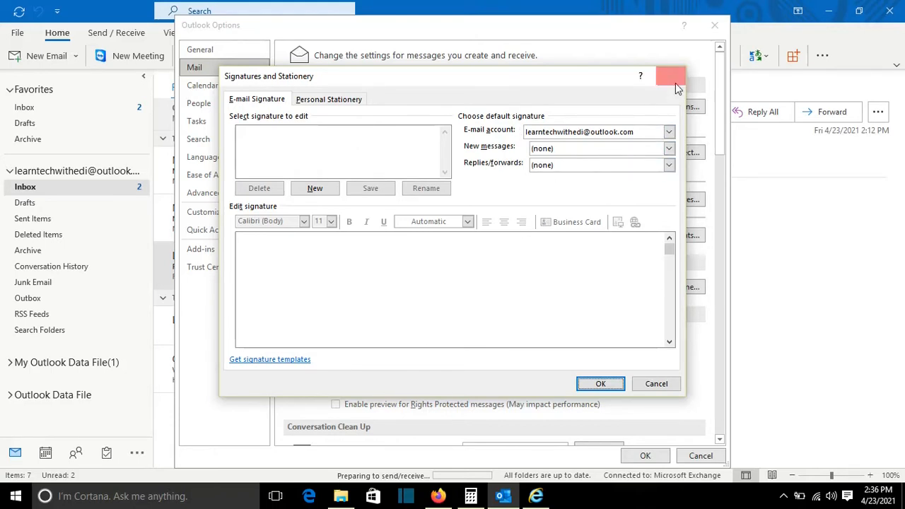
- Close the signatures window and reopen it by searching 'signature' in Outlook's search box
left_click(671, 76)
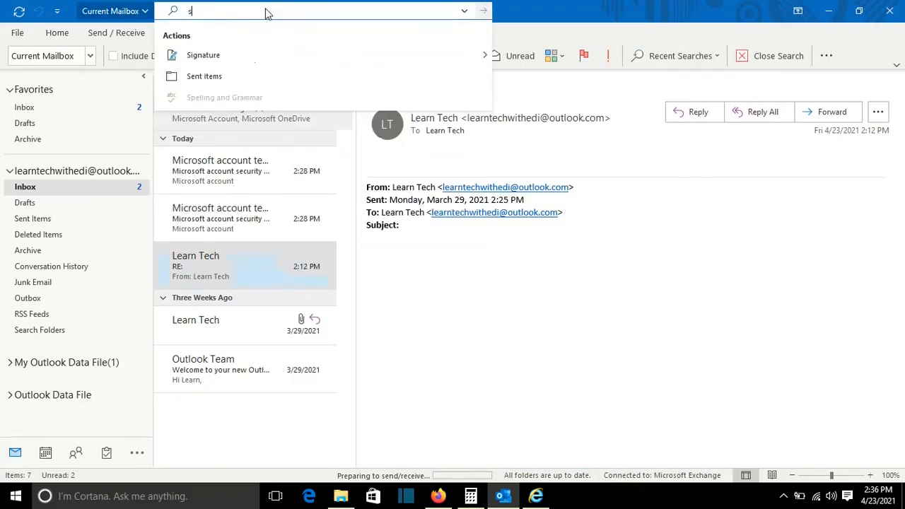
type("signature")
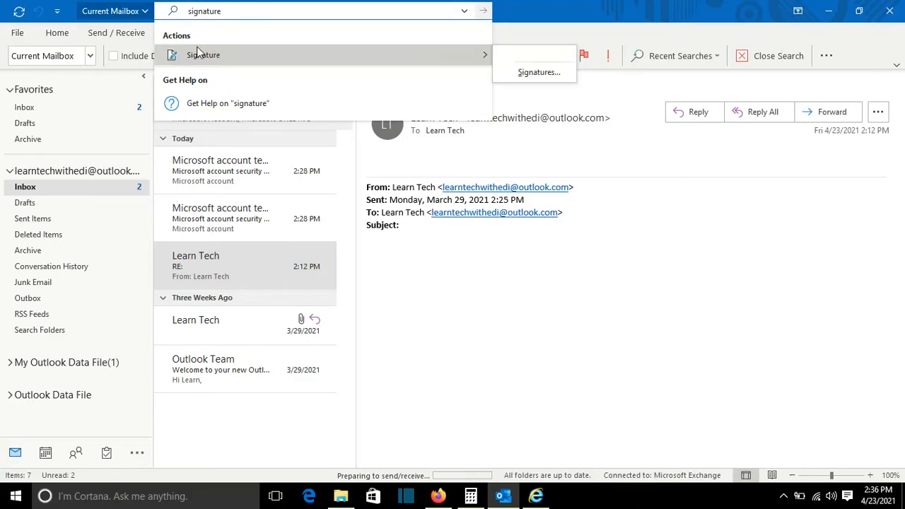
mouse_move(203, 55)
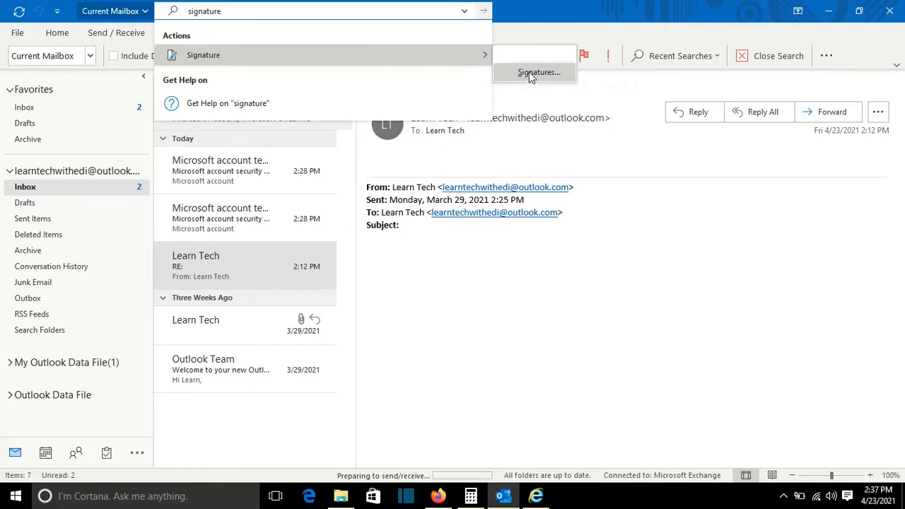
left_click(539, 72)
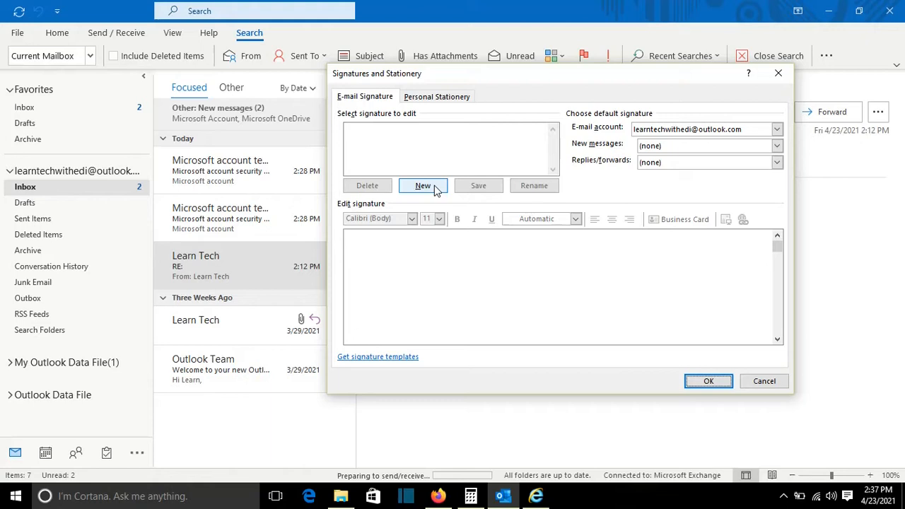
- Add a new empty signature named 'Learn TECH'
left_click(422, 186)
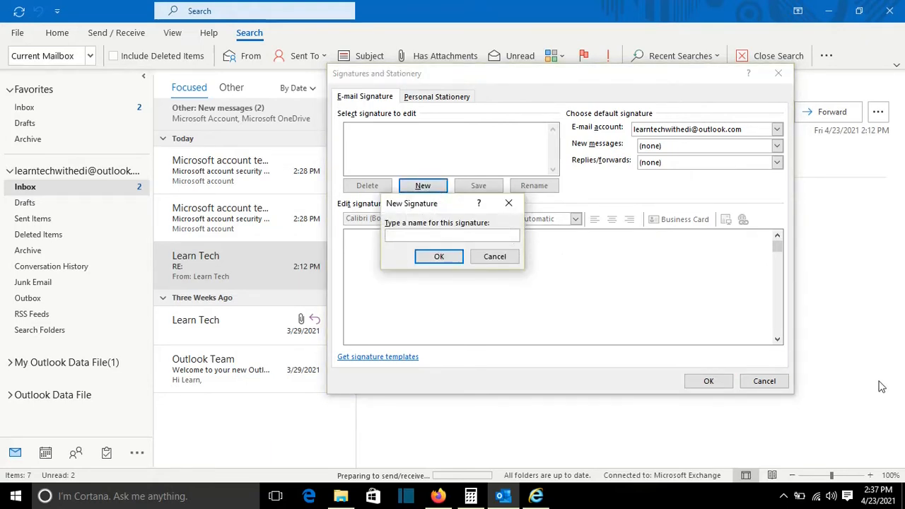
type("Learn TECH")
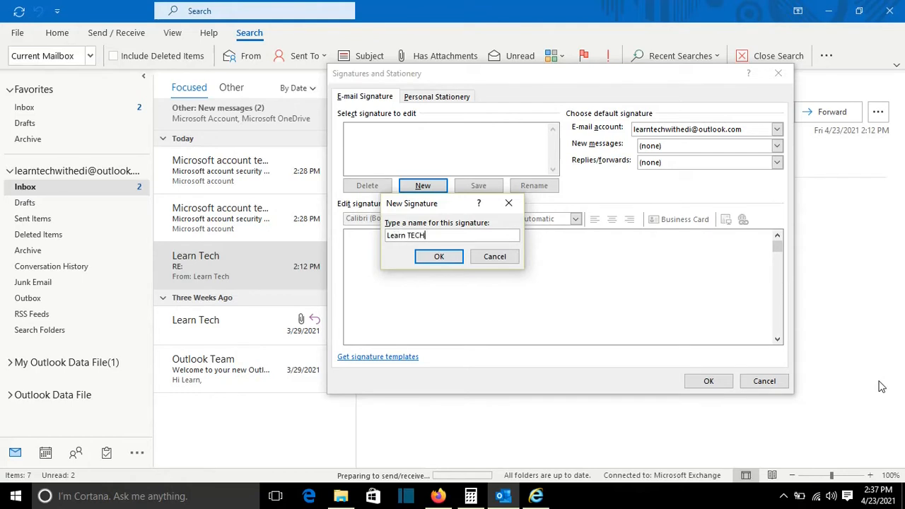
mouse_move(478, 300)
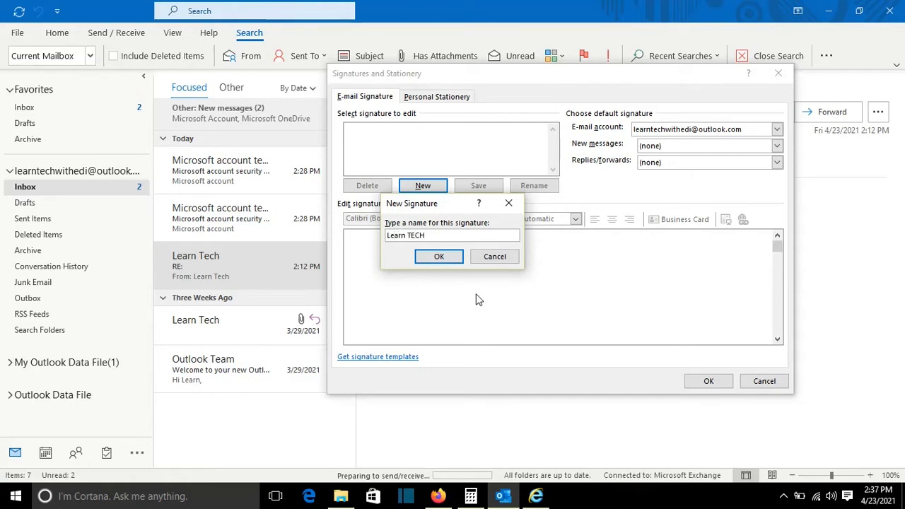
left_click(438, 257)
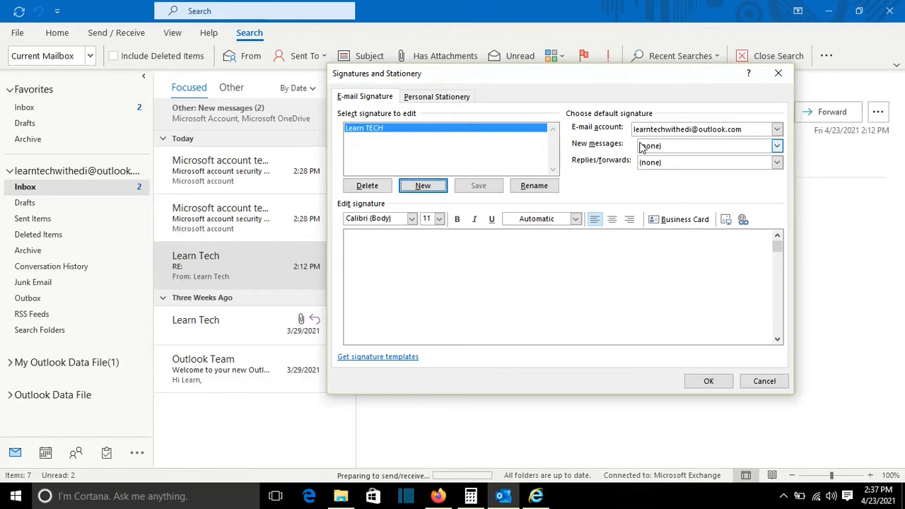
- Choose 'Learn TECH' as the new-messages default, leaving replies and forwards at none
left_click(700, 130)
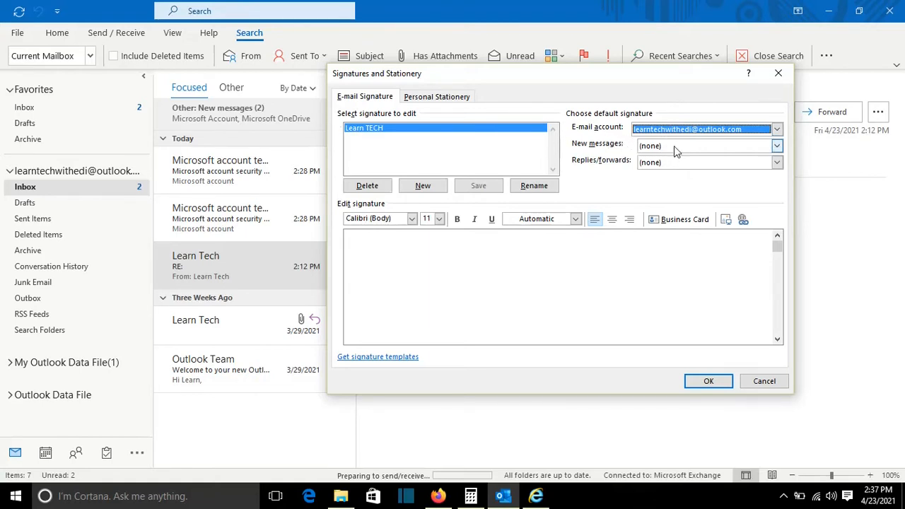
left_click(776, 146)
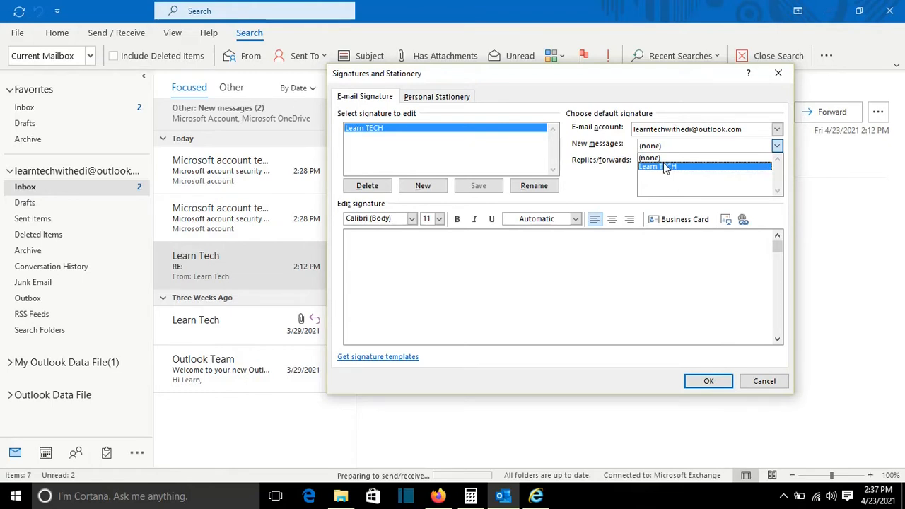
left_click(658, 166)
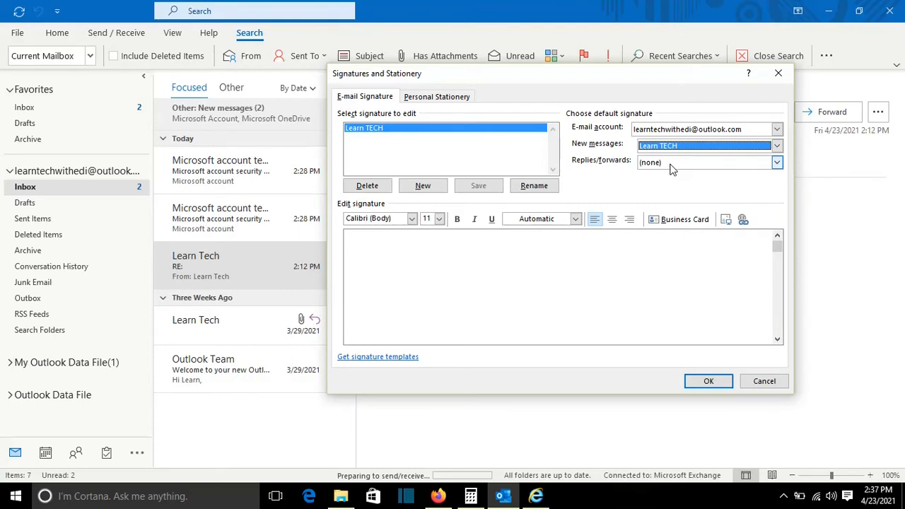
mouse_move(697, 170)
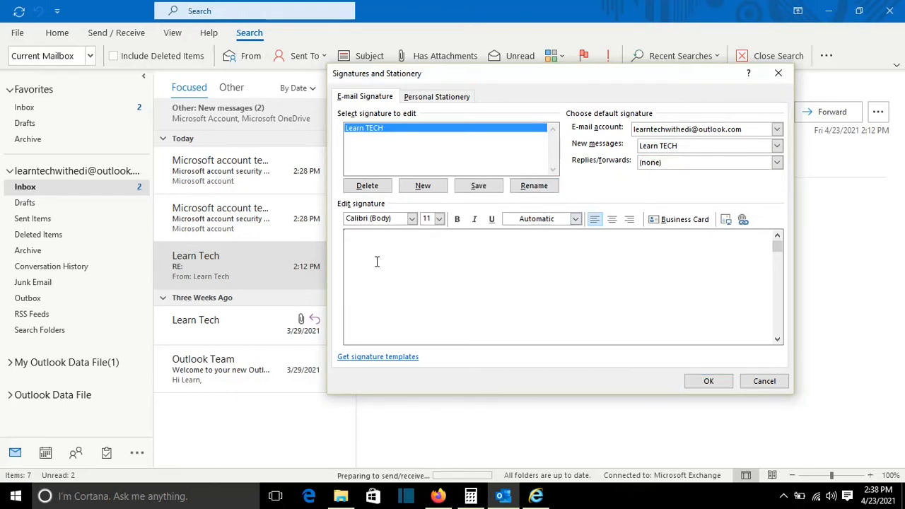
mouse_move(586, 287)
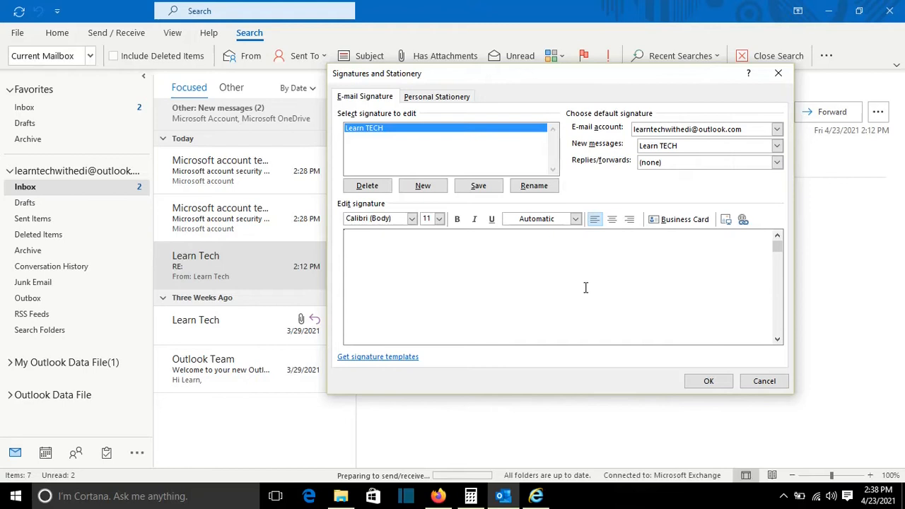
mouse_move(577, 296)
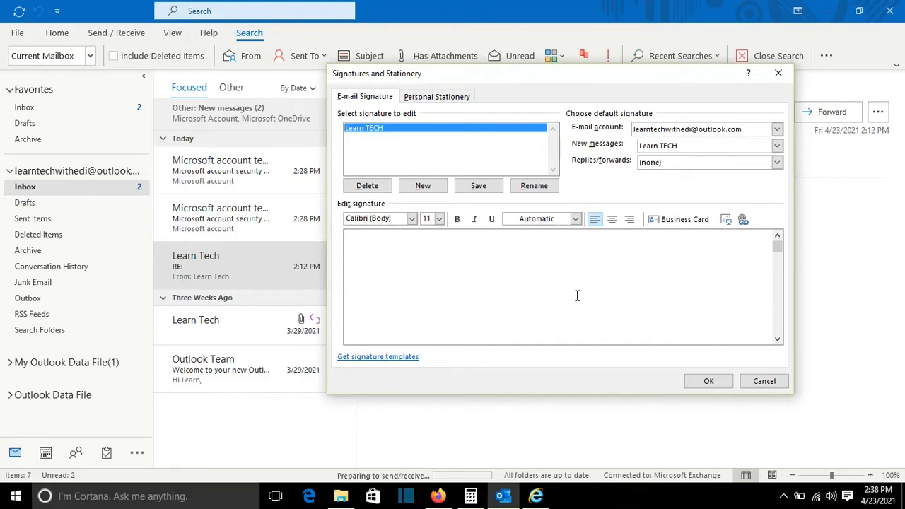
- Type the signature body: 'Best Regards,', 'Learn Tech', the email, and 'Phone: +494545454'
type("Learn TEc")
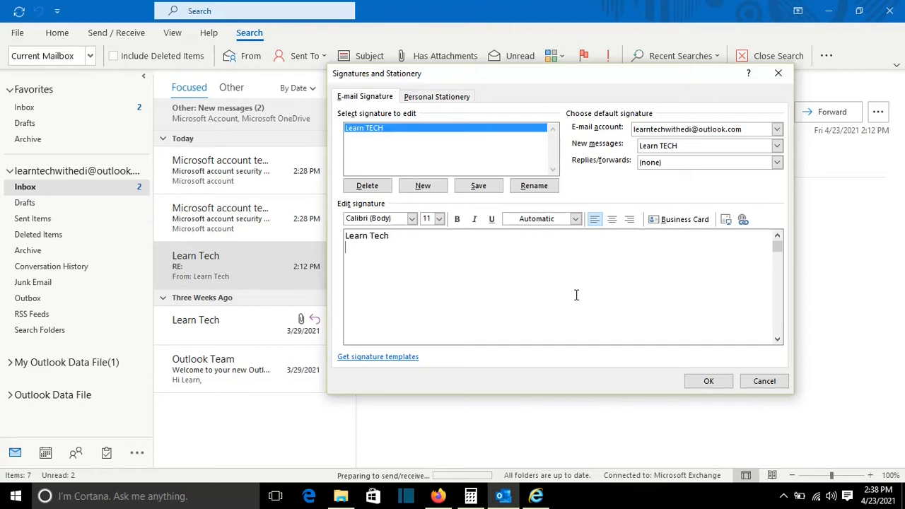
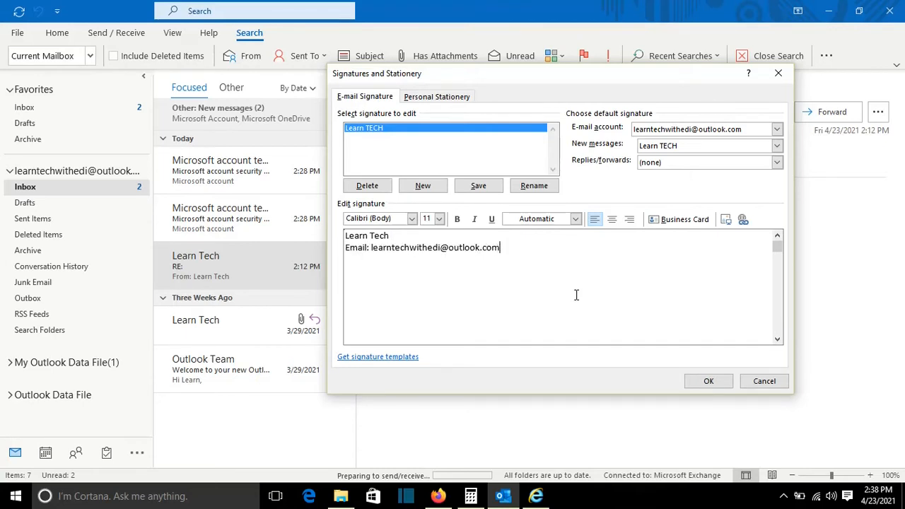
key("enter")
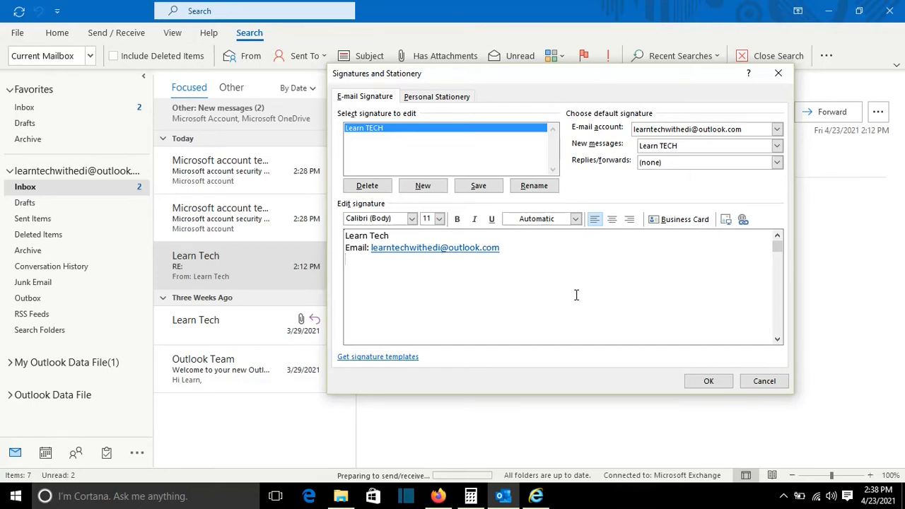
type("phone")
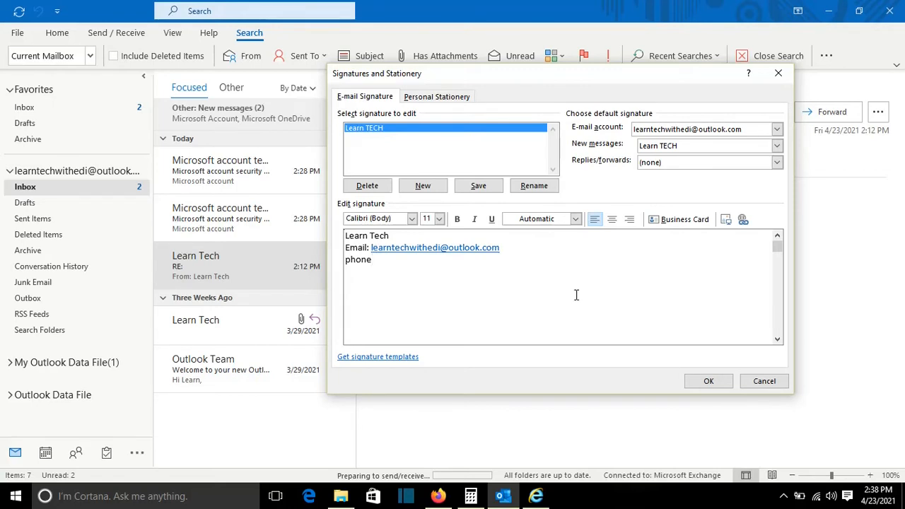
type("Phone: +49")
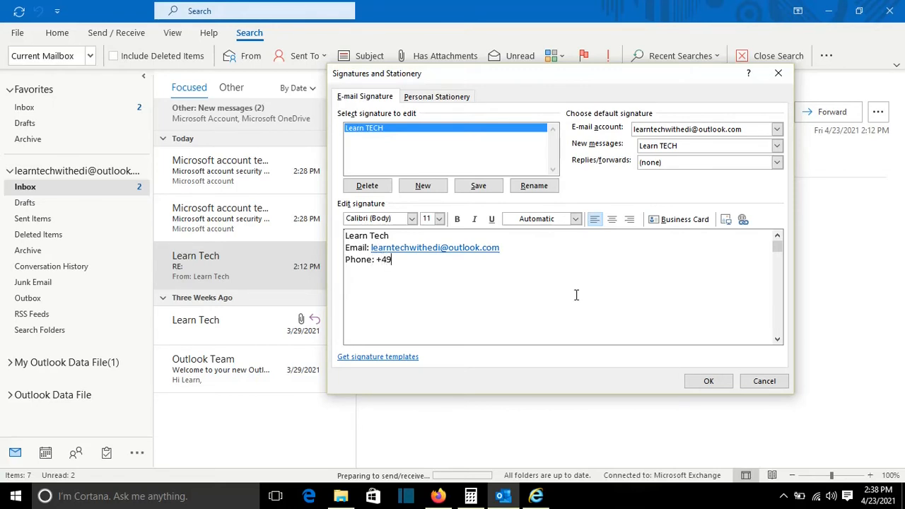
type("545454")
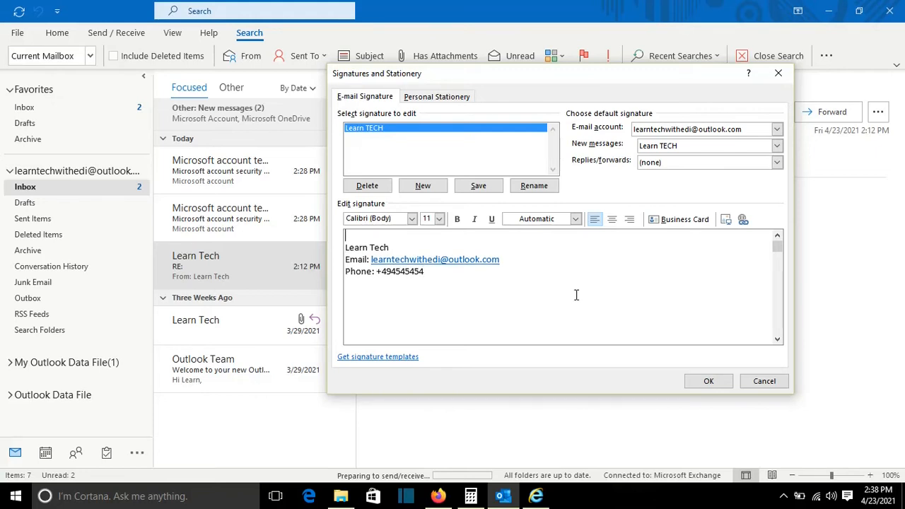
type("Best Regar")
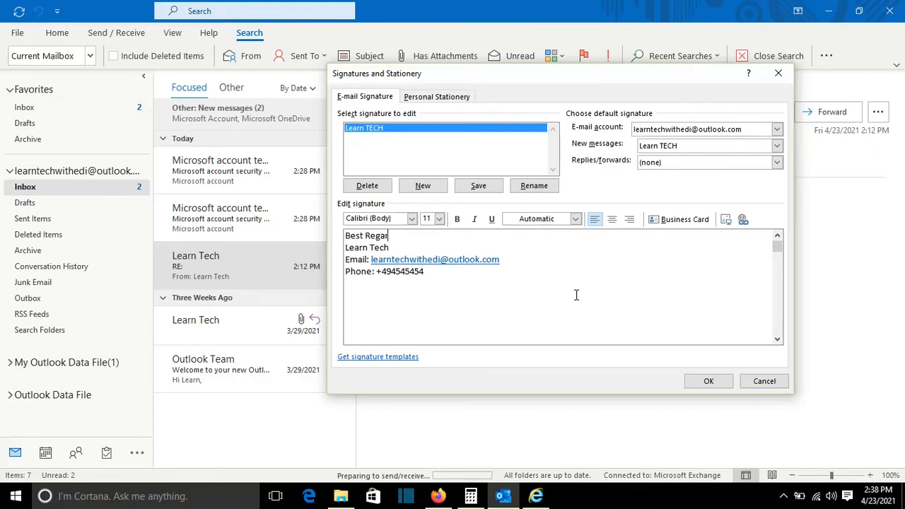
type("ds,")
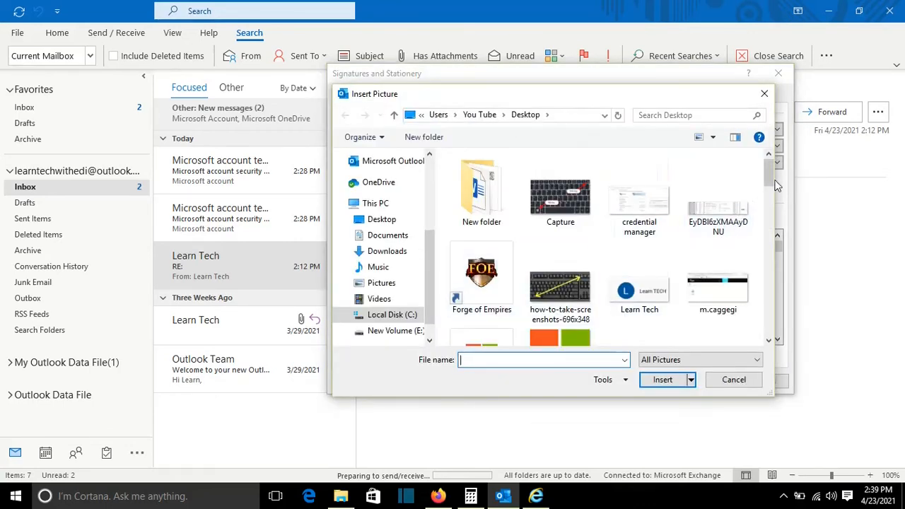
- Insert the Learn Tech logo image from the Desktop below the phone line
scroll("down", 3)
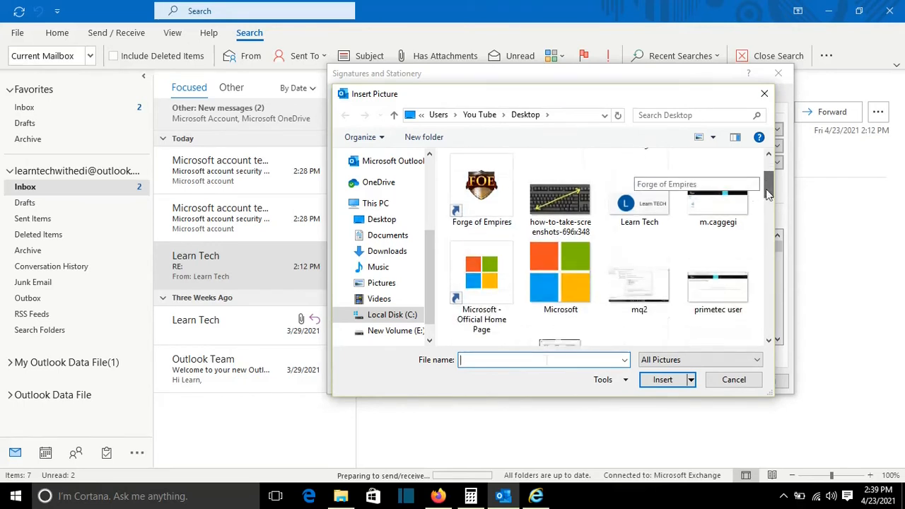
type("ler")
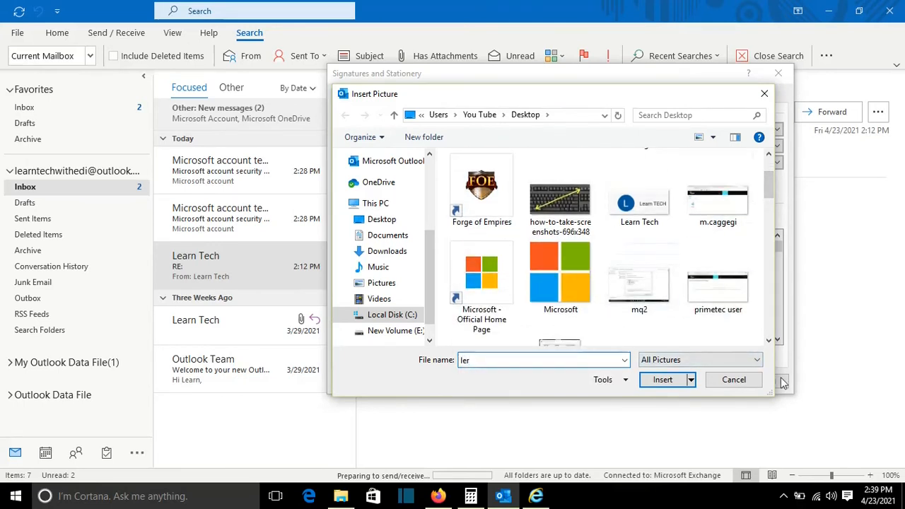
left_click(734, 380)
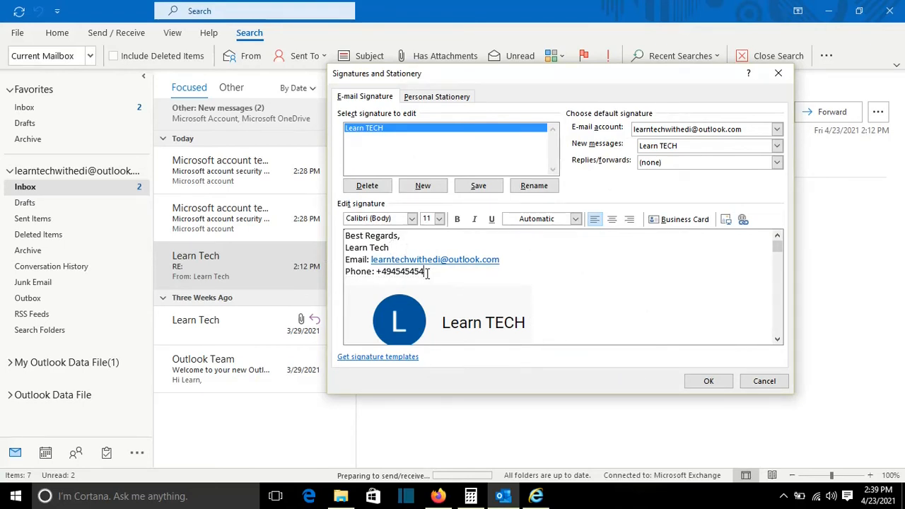
- Format the four signature text lines in Aharoni font and bold
left_click(411, 218)
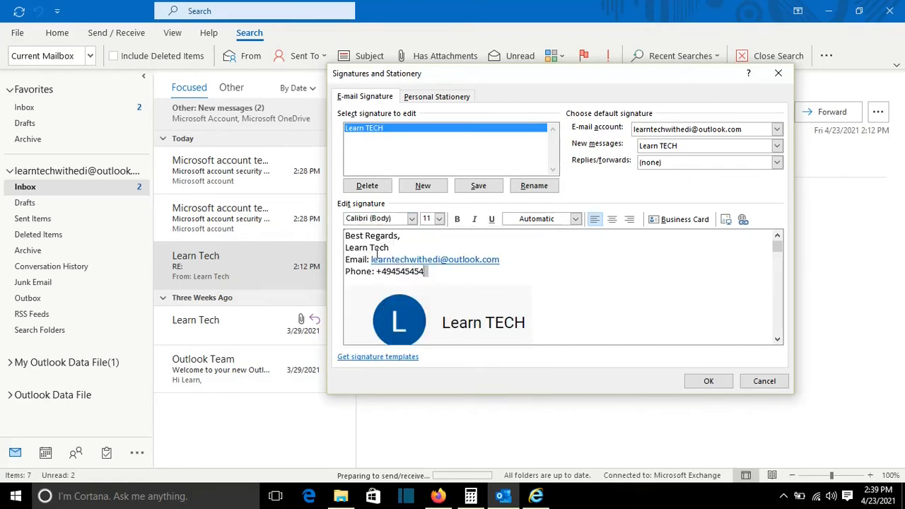
left_click(411, 218)
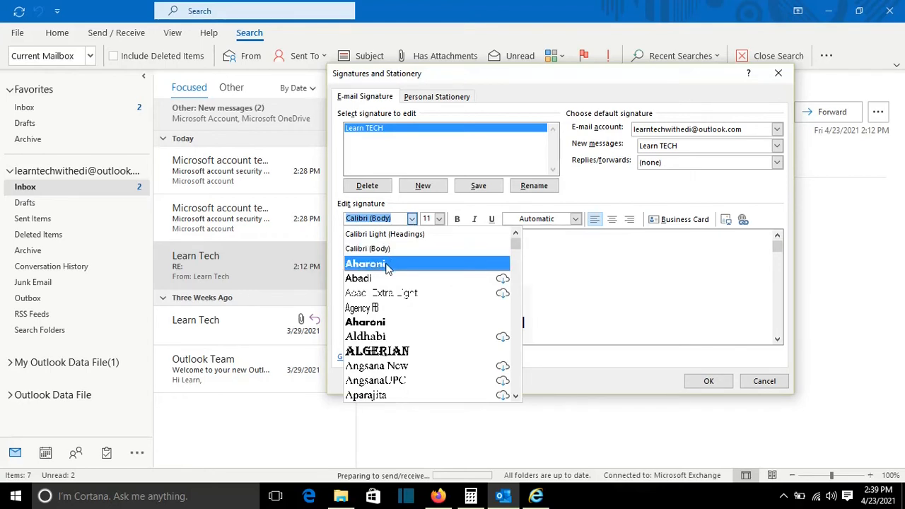
left_click(365, 264)
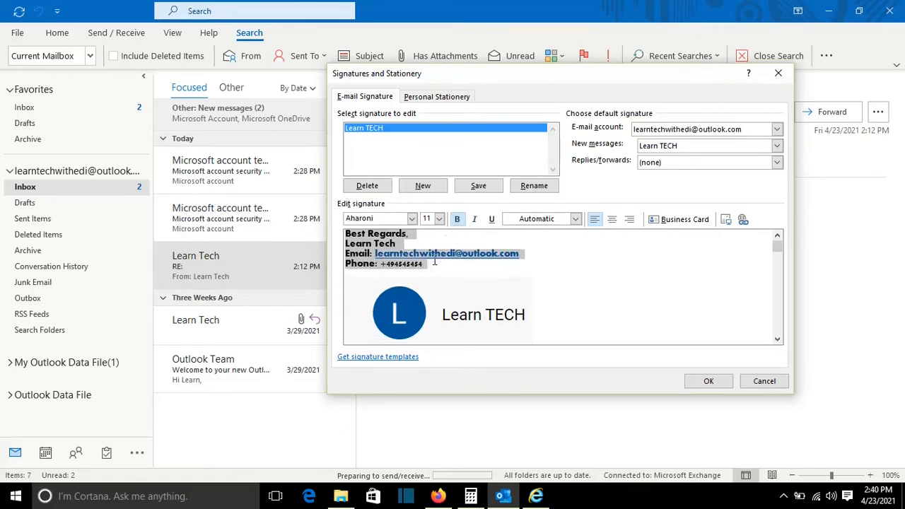
left_click(475, 219)
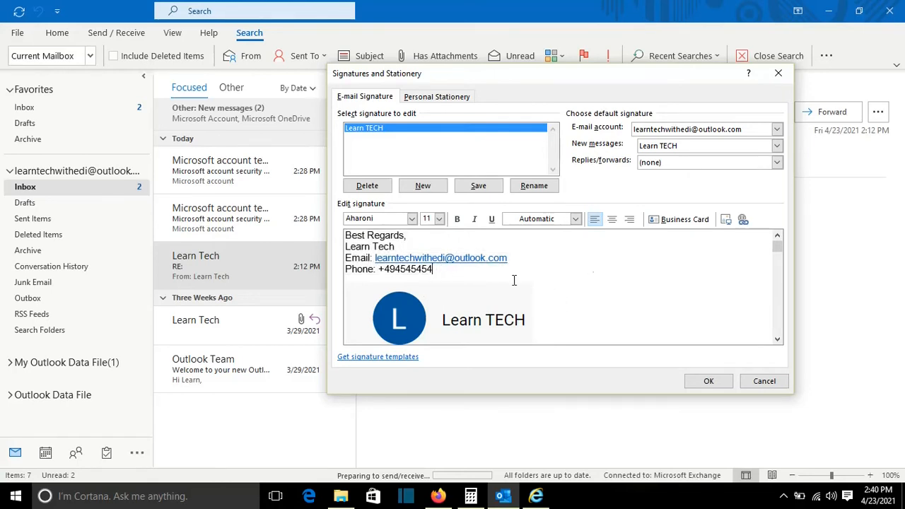
mouse_move(613, 304)
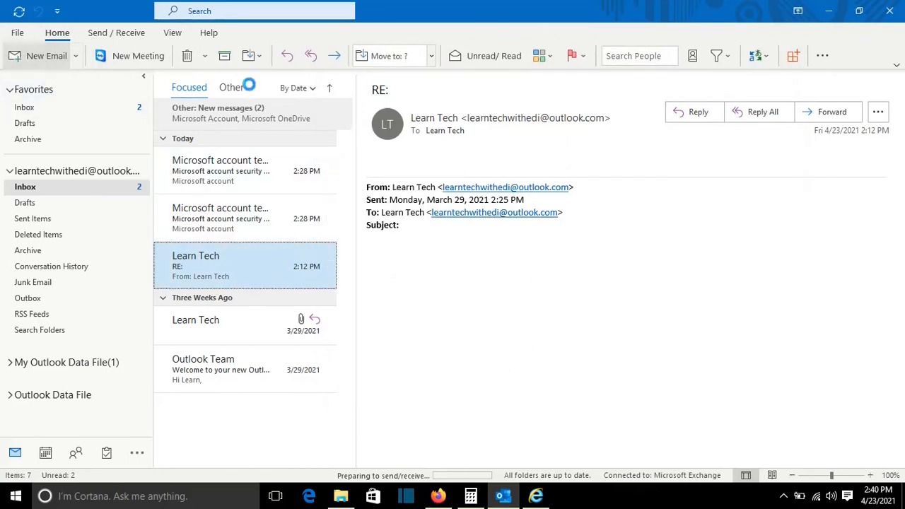
- Check a new email includes the Learn TECH signature with logo, then switch to Firefox
left_click(38, 55)
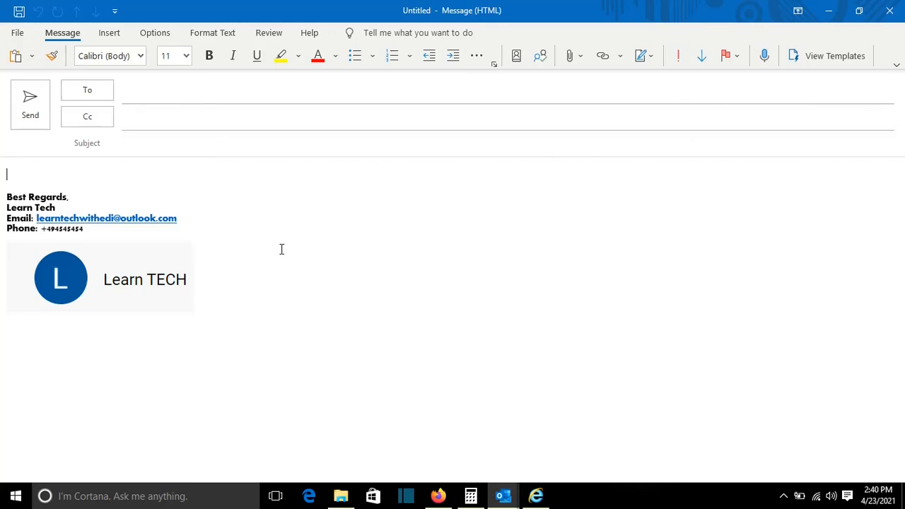
mouse_move(415, 365)
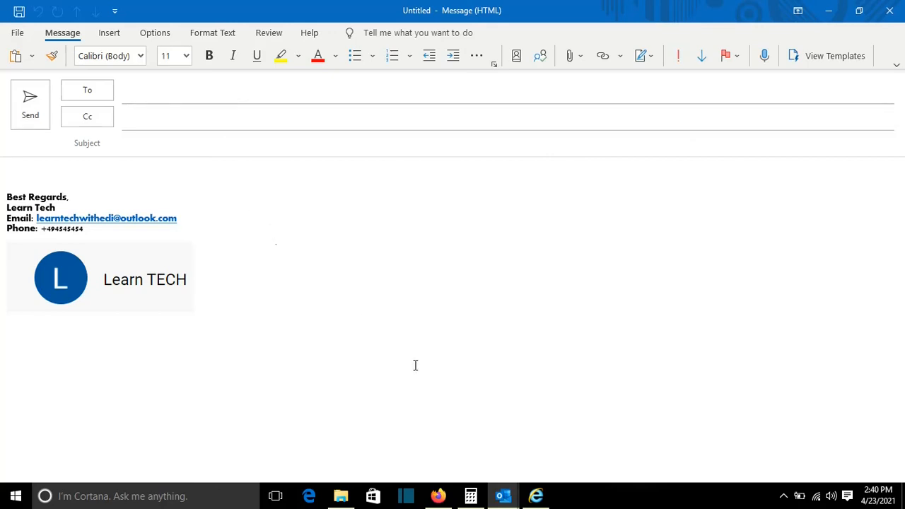
left_click(439, 496)
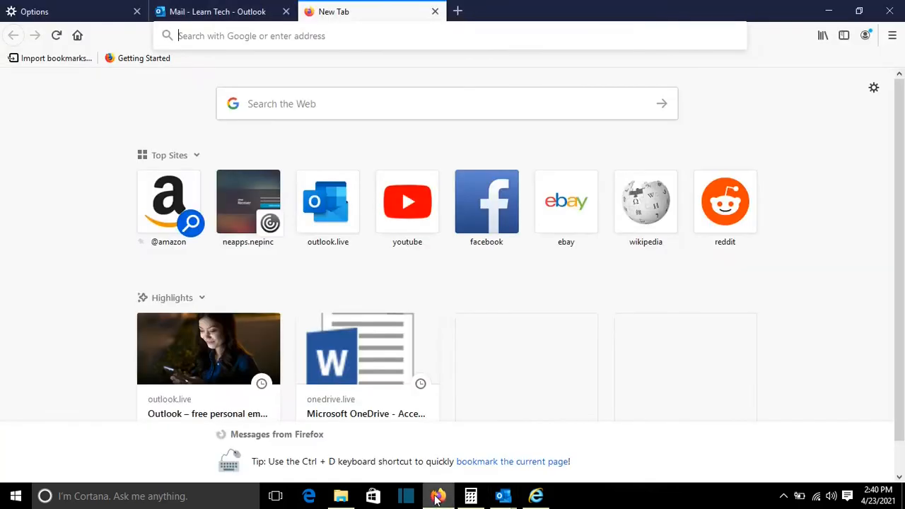
- Search Outlook.com settings for 'signature' and open the Email signature settings
left_click(212, 12)
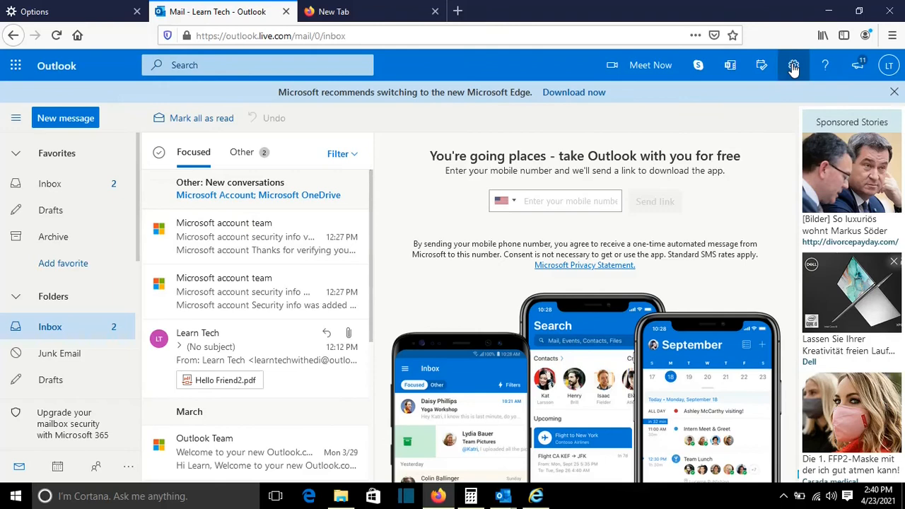
left_click(794, 66)
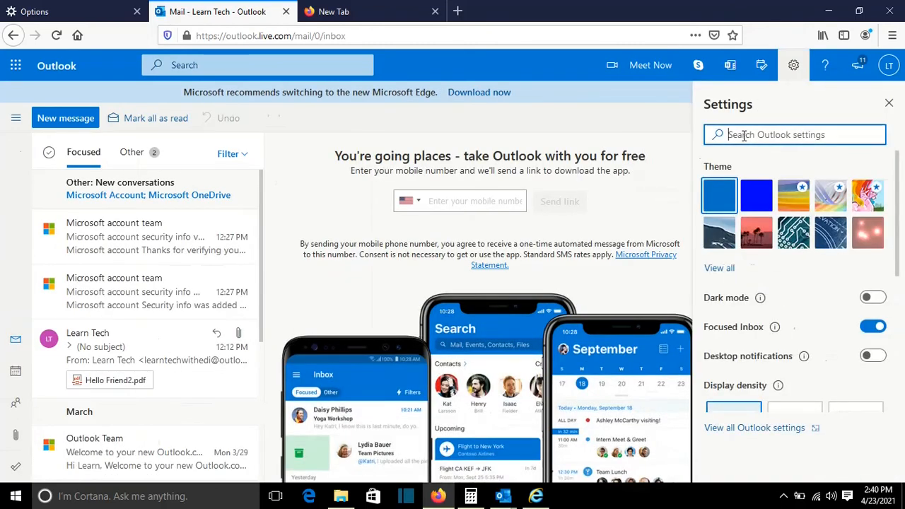
type("signatu")
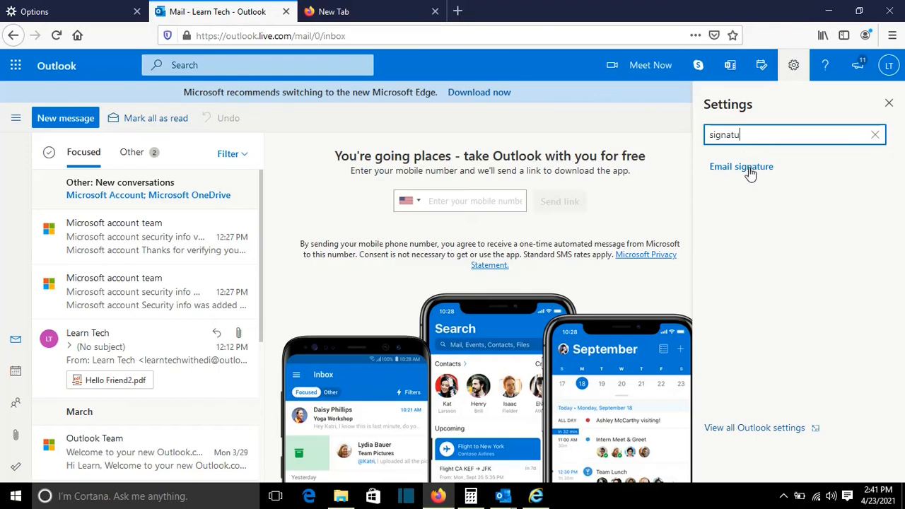
left_click(741, 167)
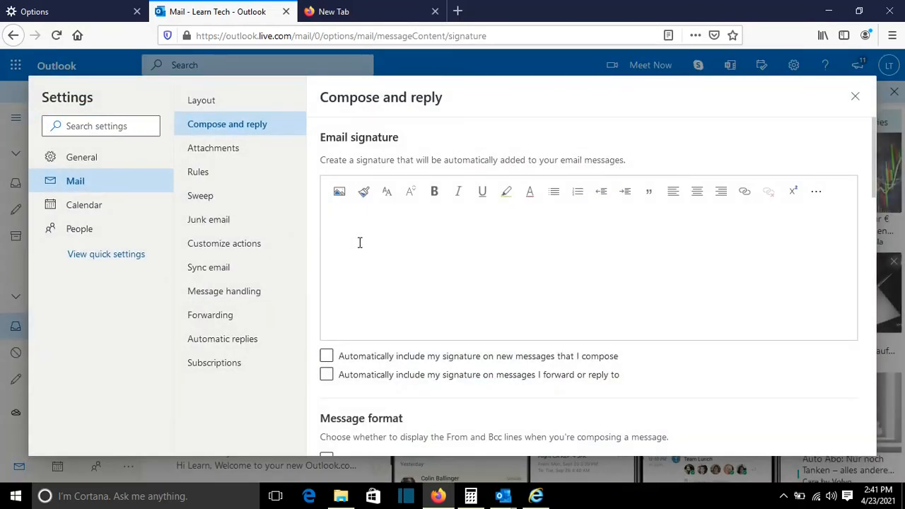
mouse_move(476, 264)
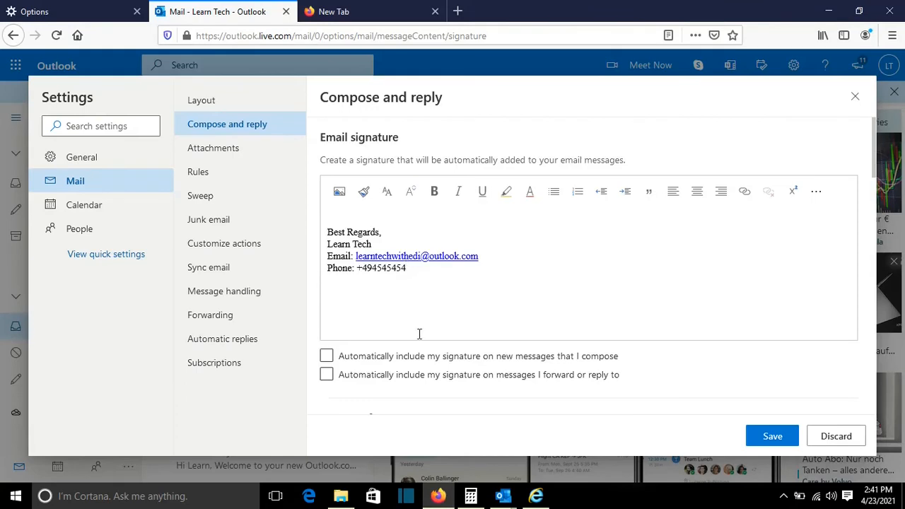
- Turn on auto-including the Best Regards signature for new messages and for forwards/replies, then save
scroll("down", 3)
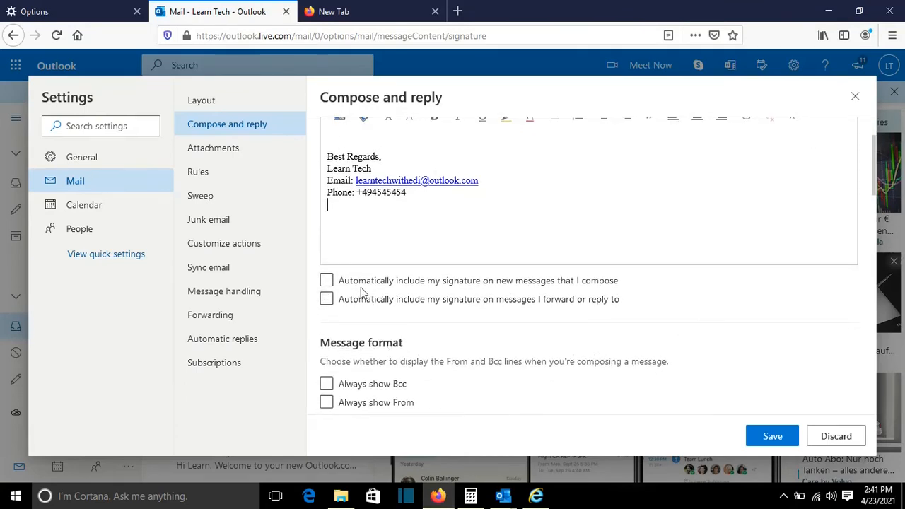
left_click(327, 280)
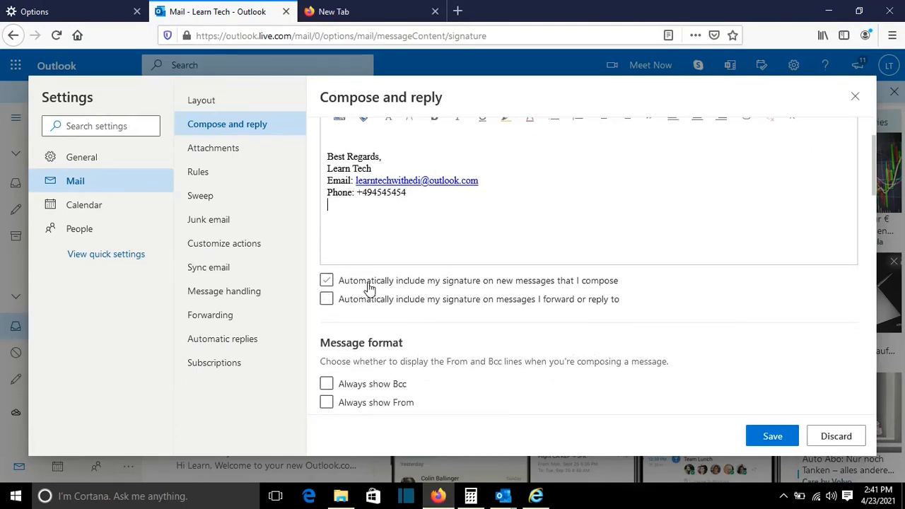
left_click(326, 298)
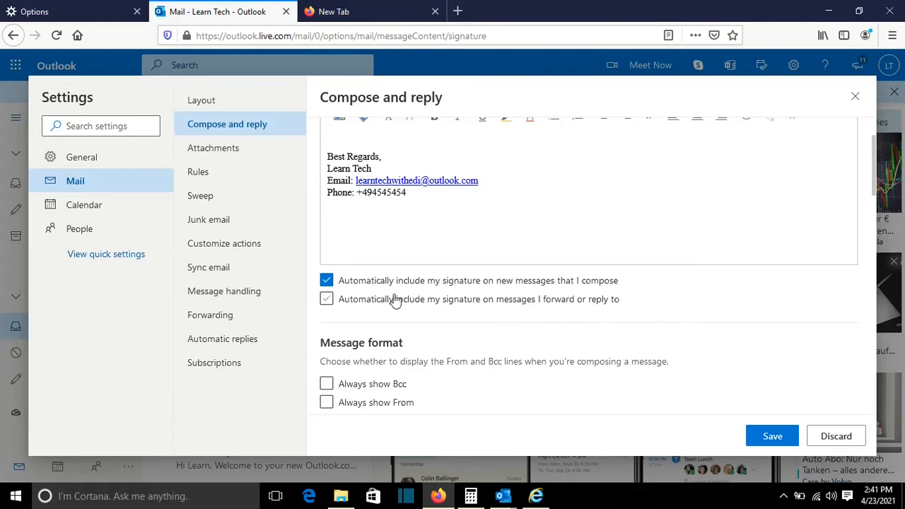
left_click(326, 299)
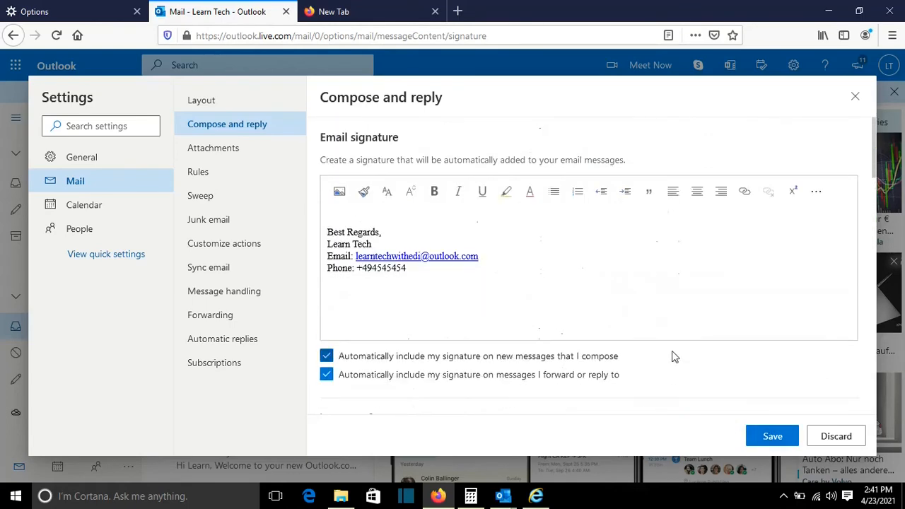
scroll("down", 3)
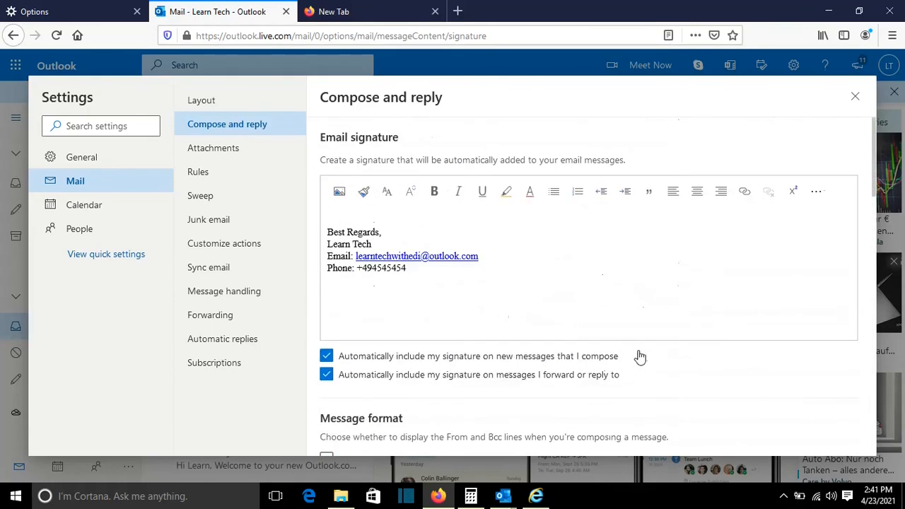
left_click(854, 96)
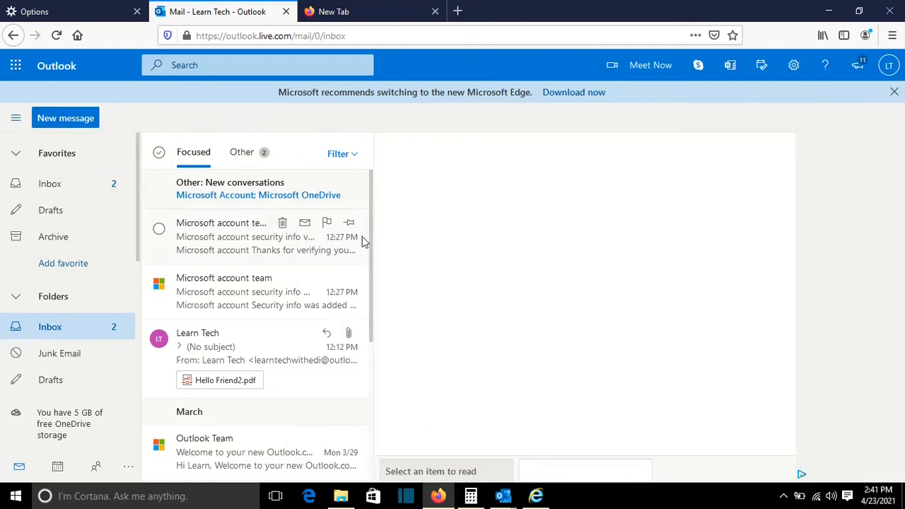
- Start a new message to confirm the Best Regards signature is already inserted
left_click(66, 118)
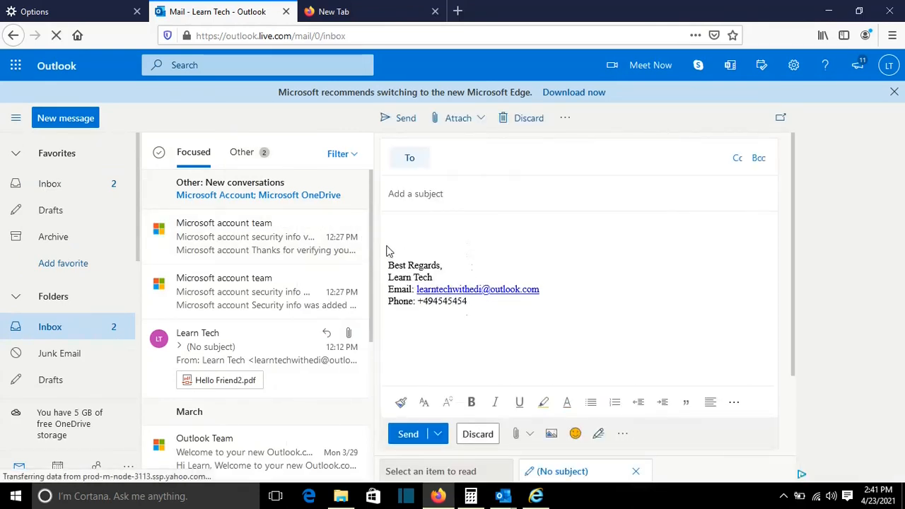